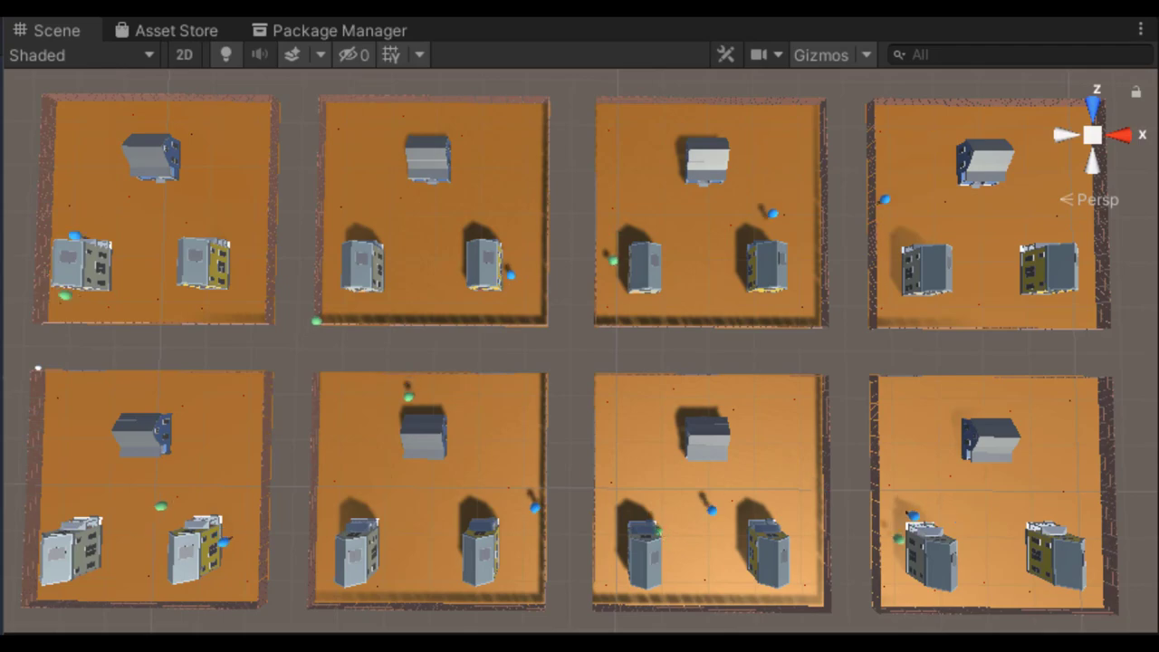
# Scroll the experiment log down to show runs dog_16 through dog_22.
pyautogui.click(540, 41)
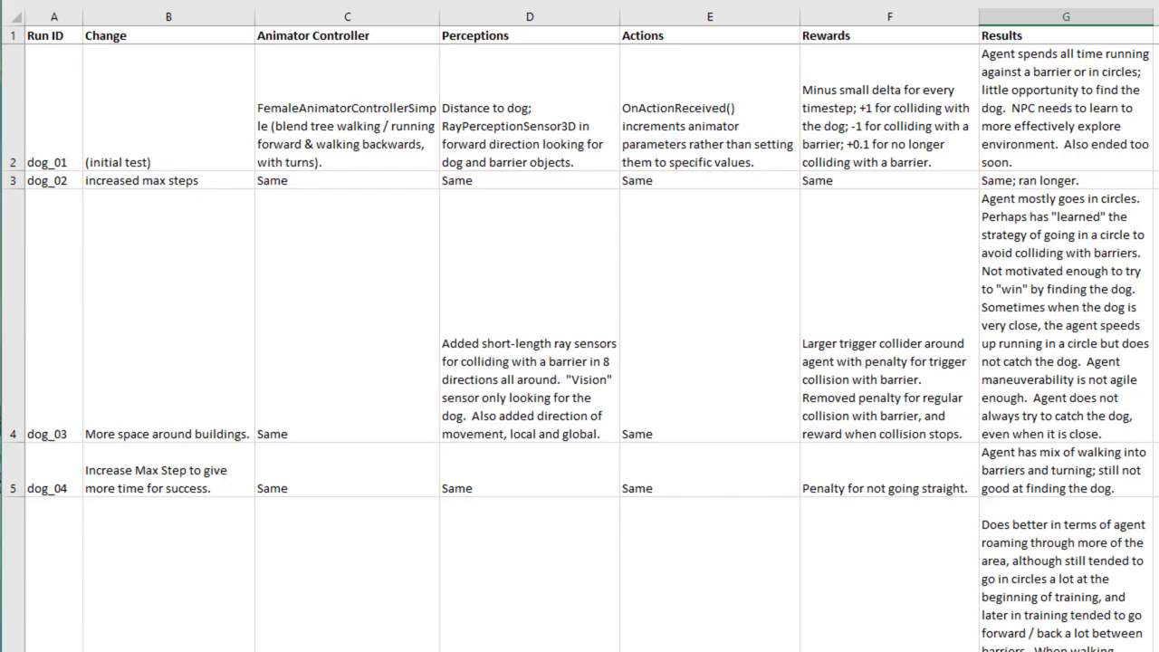
pyautogui.scroll(-3)
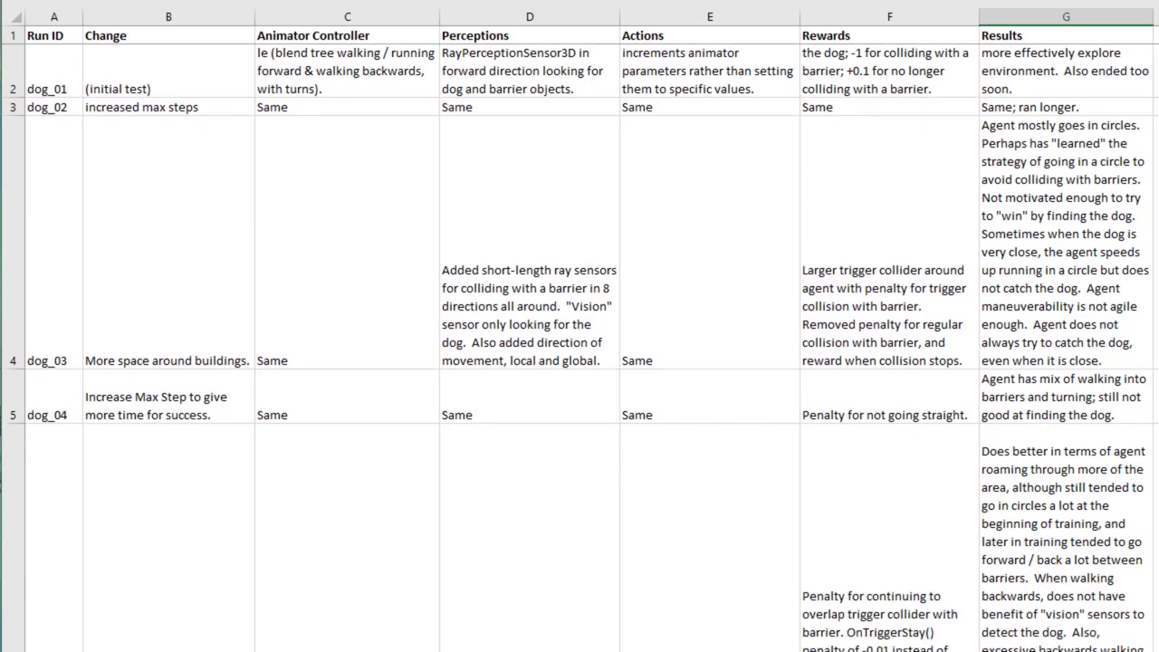
pyautogui.scroll(-3)
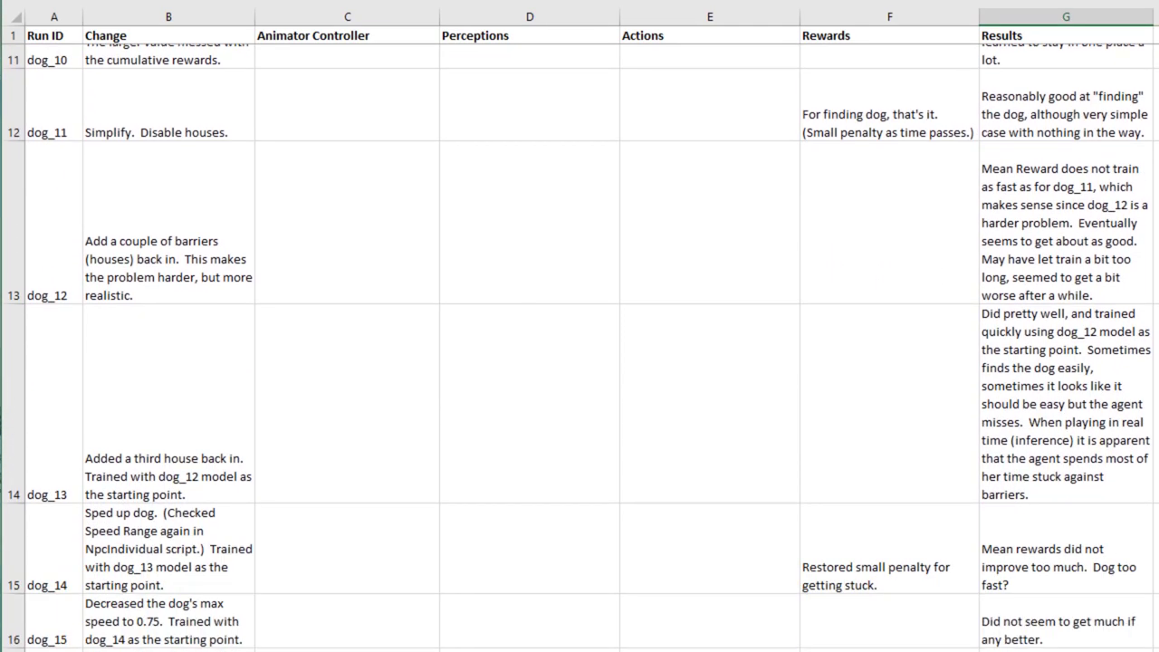
pyautogui.scroll(-3)
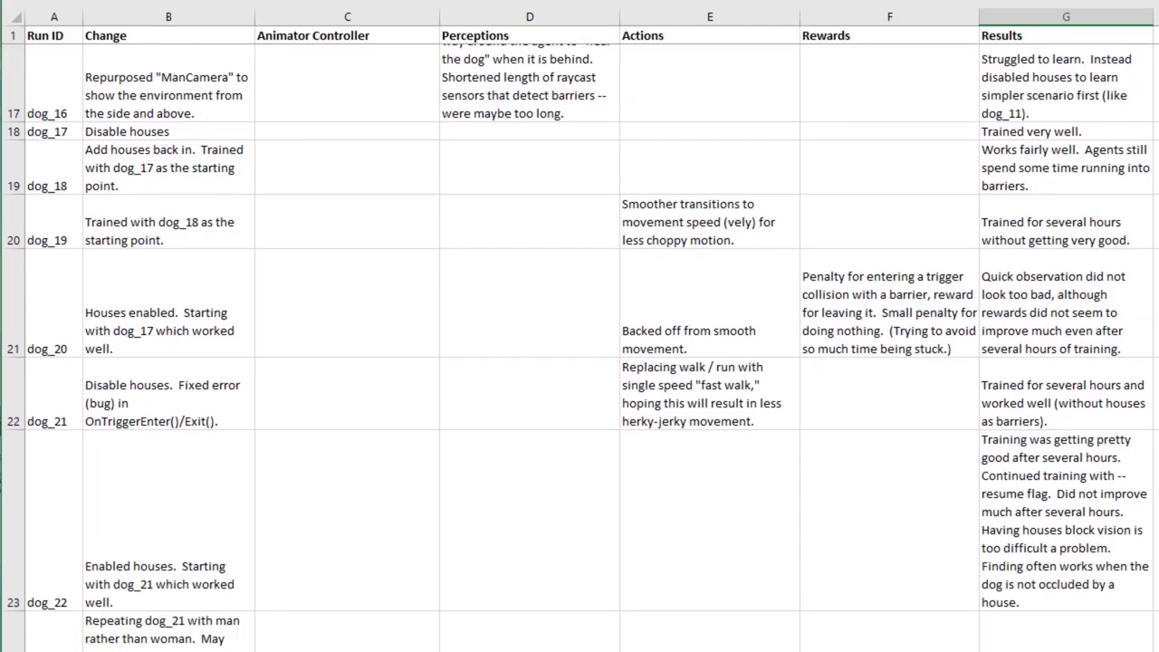